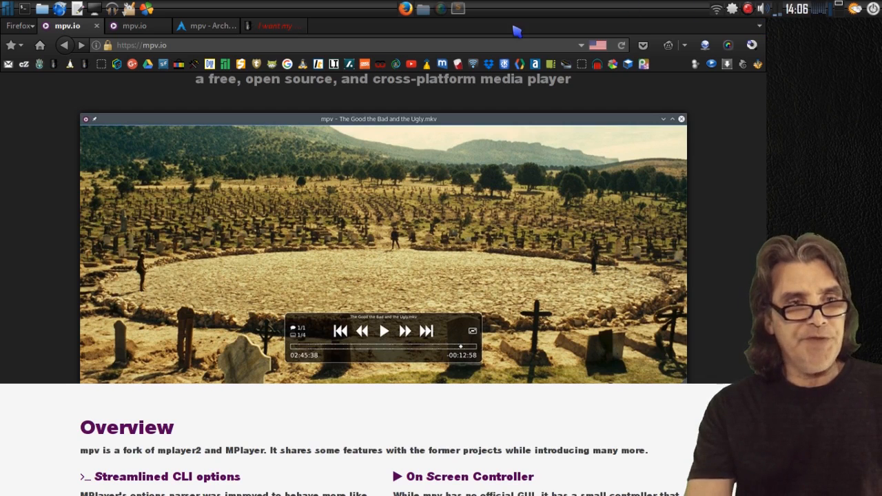
pyautogui.moveTo(196, 144)
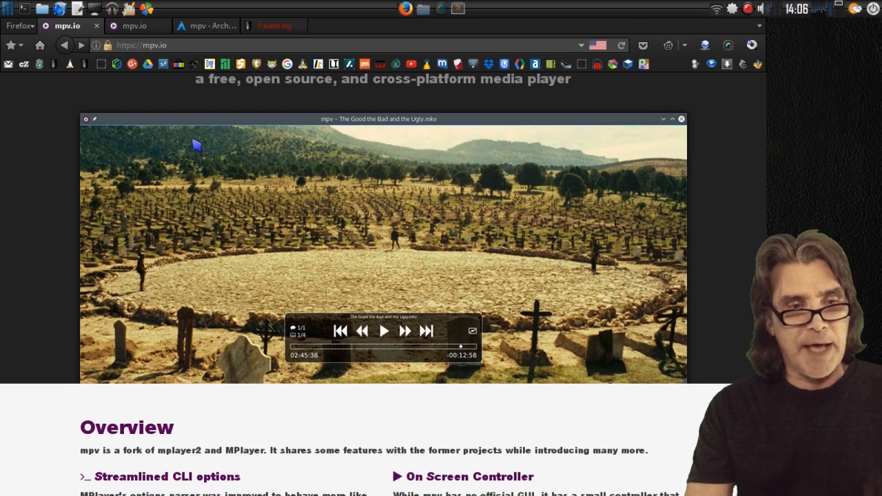
# Step: Scroll down the mpv.io homepage toward the manual's Synopsis and Description sections
pyautogui.scroll(-3)
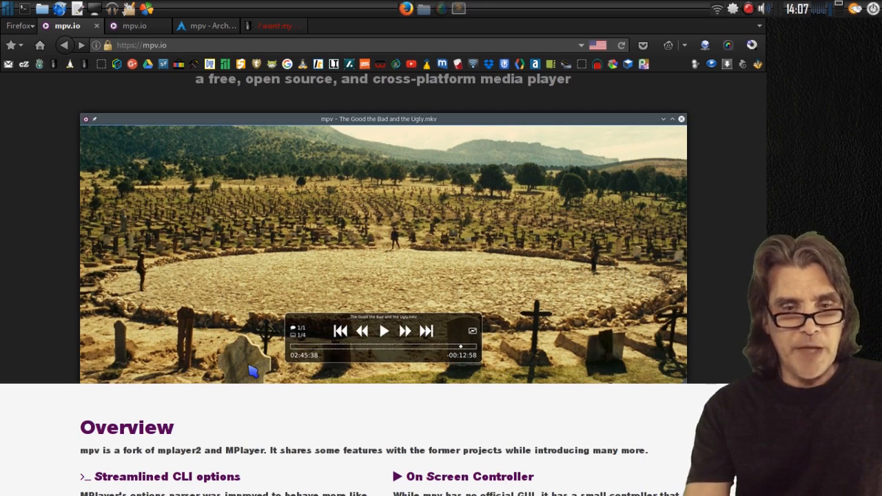
pyautogui.scroll(-3)
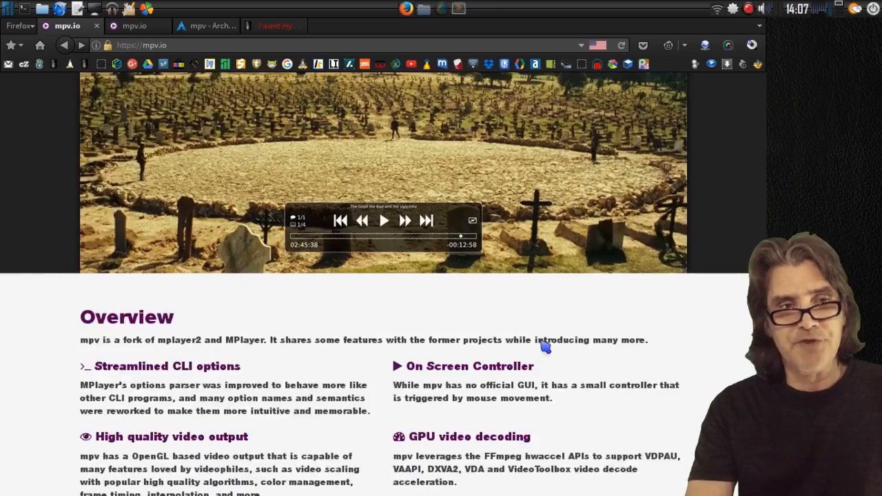
pyautogui.scroll(-3)
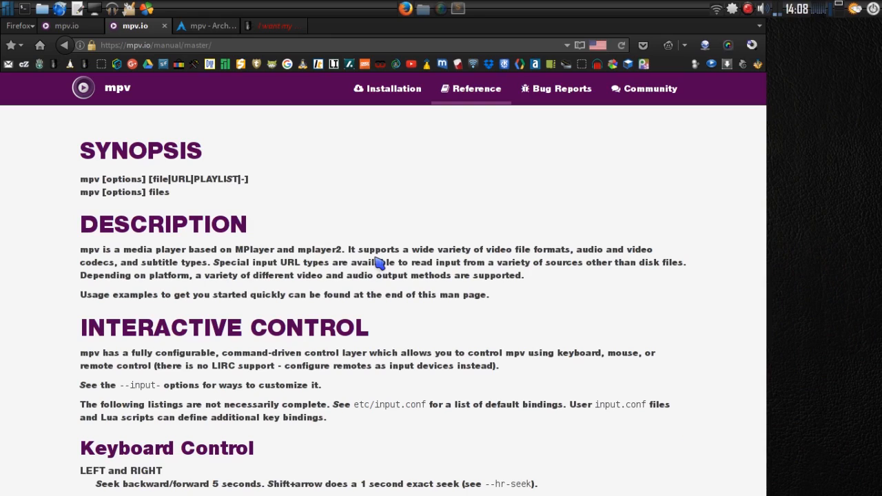
pyautogui.moveTo(571, 153)
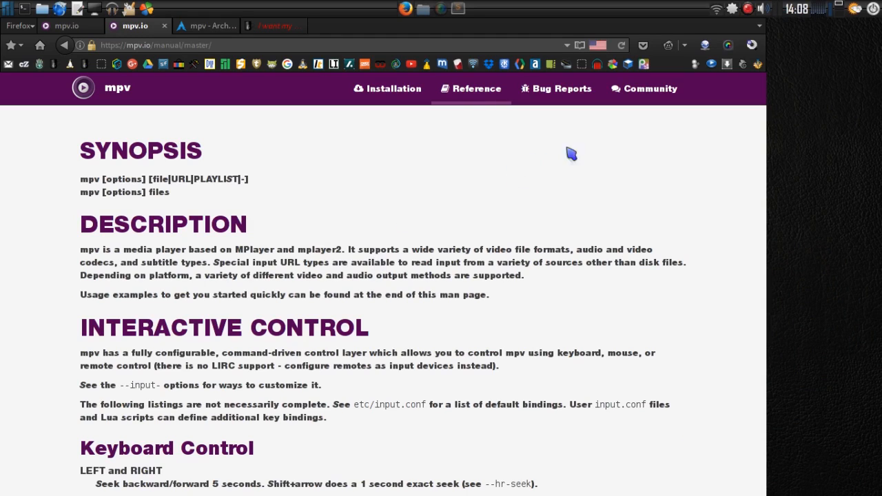
pyautogui.moveTo(241, 60)
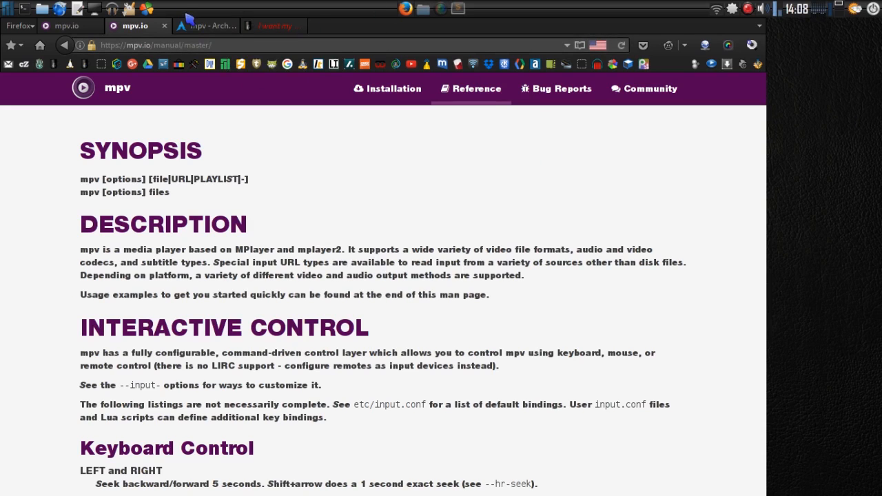
# Step: Switch to the 'mpv - ArchWiki' tab and scroll past Installation and Front ends to Configuration
pyautogui.click(205, 25)
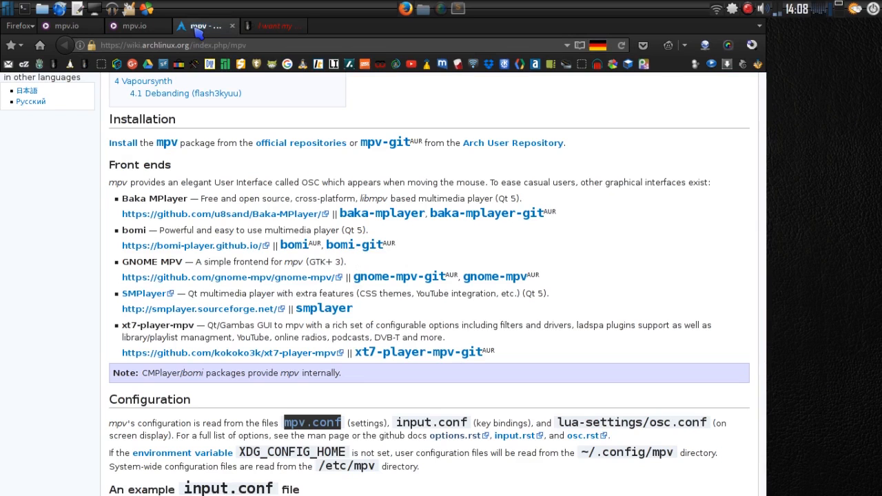
pyautogui.moveTo(253, 324)
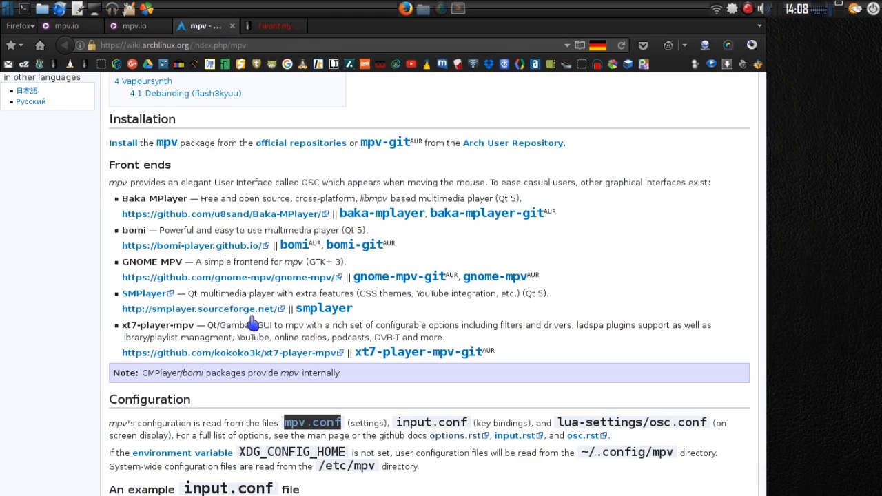
pyautogui.scroll(3)
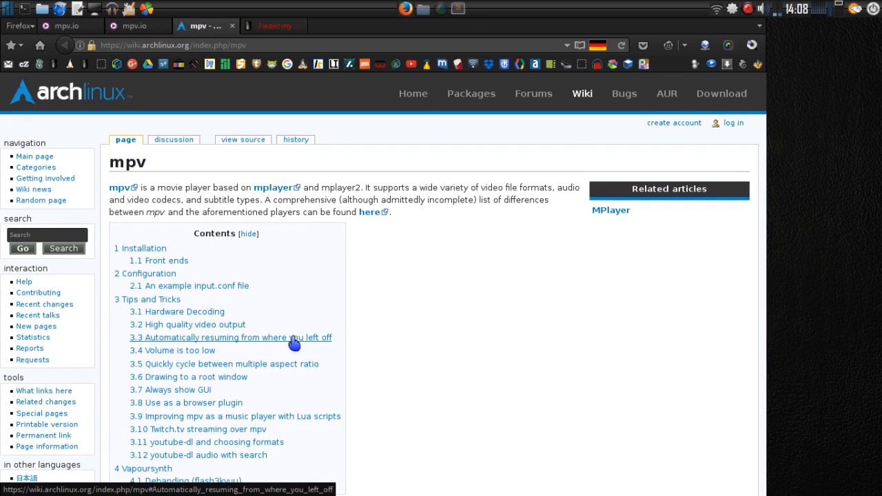
pyautogui.scroll(-3)
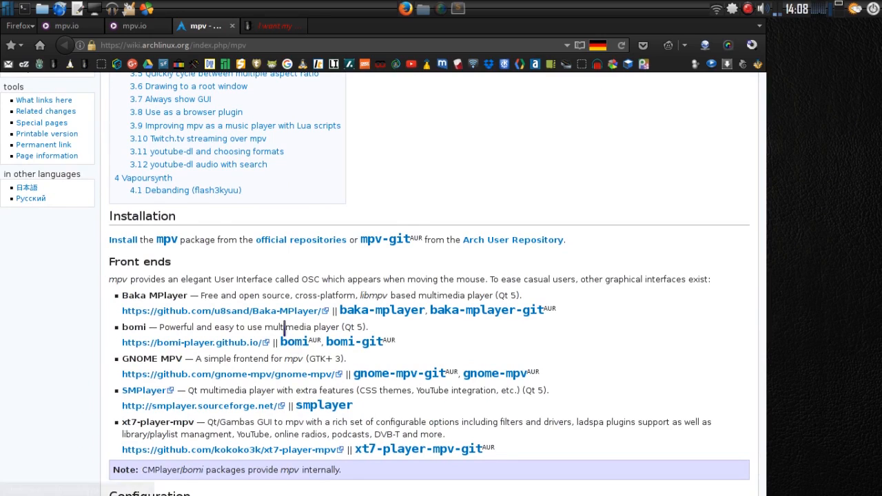
pyautogui.scroll(-3)
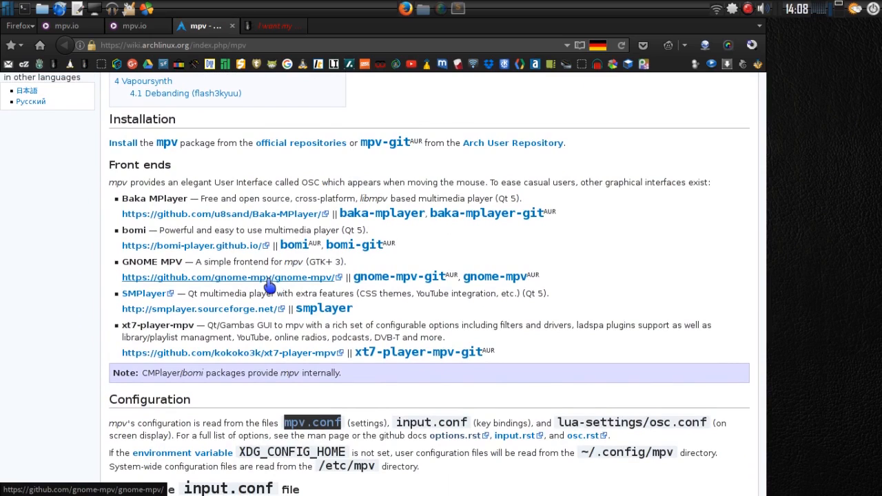
pyautogui.scroll(-3)
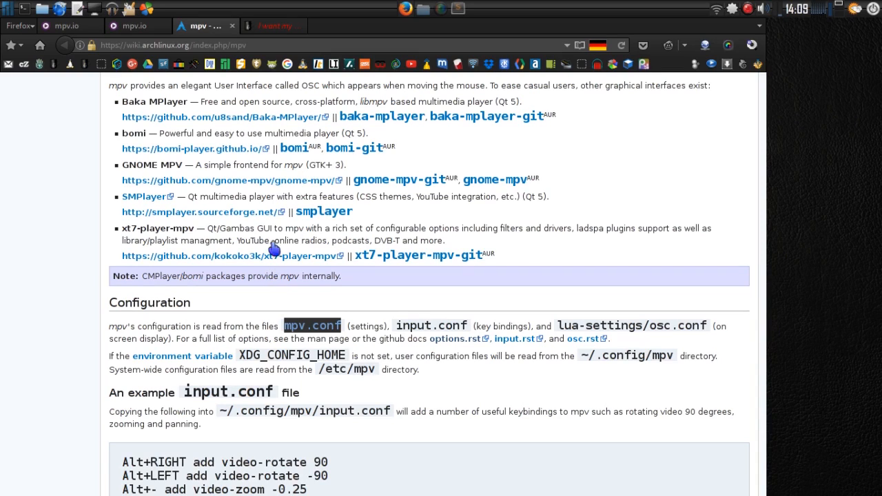
# Step: Switch to the 'I want my MPV!' forum tab and scroll through Spatry's mpv.conf and cheat sheet code blocks
pyautogui.click(273, 25)
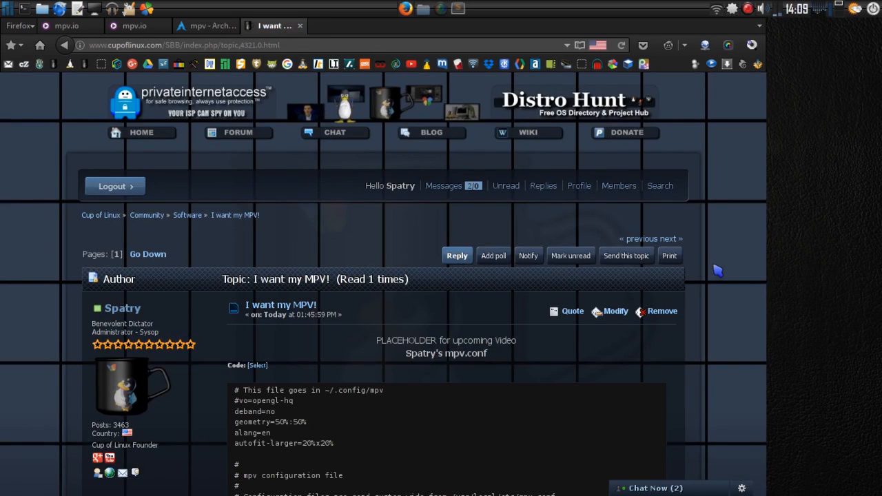
pyautogui.scroll(-3)
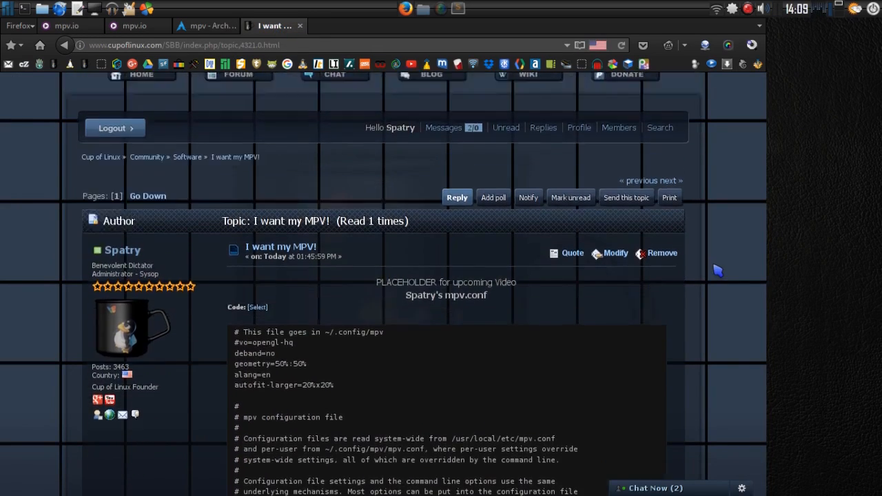
pyautogui.scroll(3)
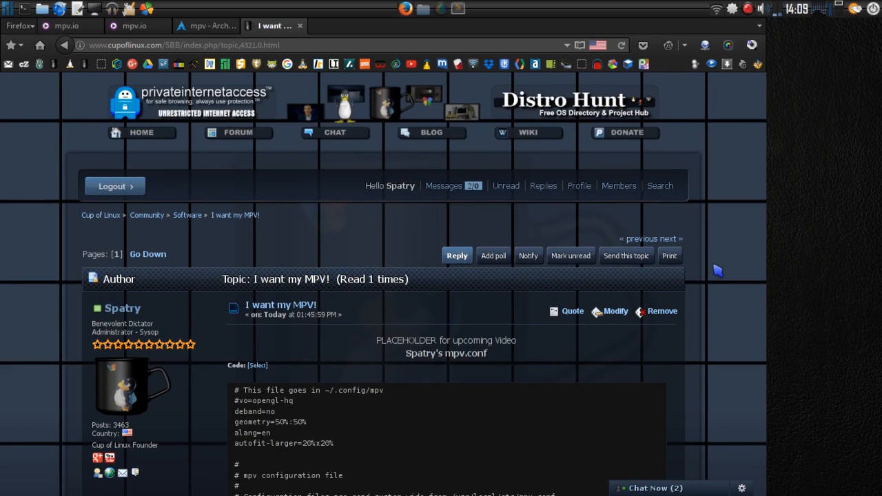
pyautogui.scroll(-3)
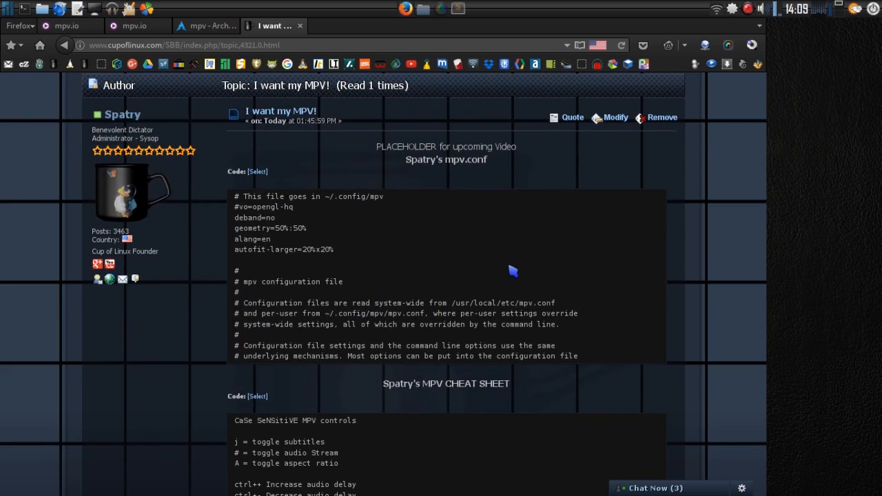
pyautogui.scroll(-3)
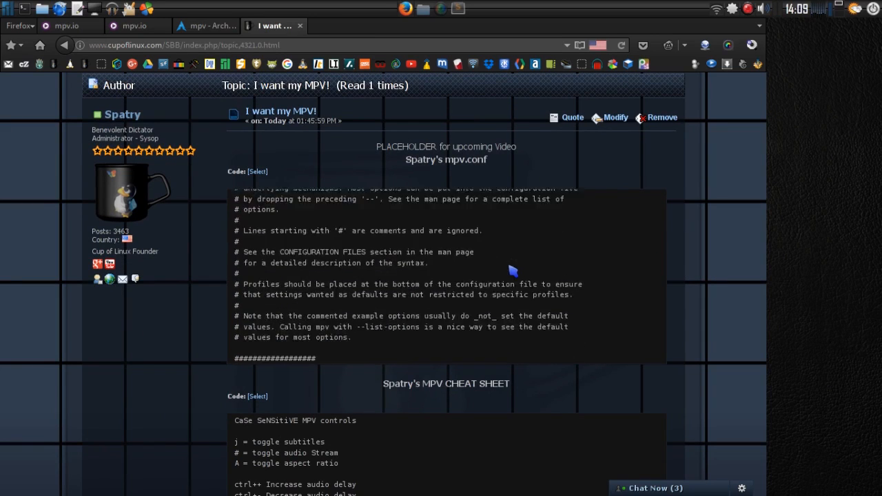
pyautogui.scroll(-3)
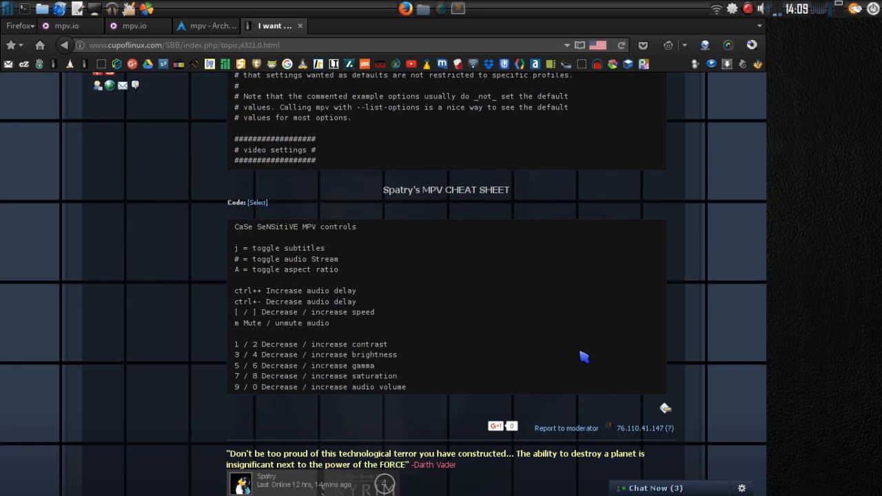
pyautogui.scroll(3)
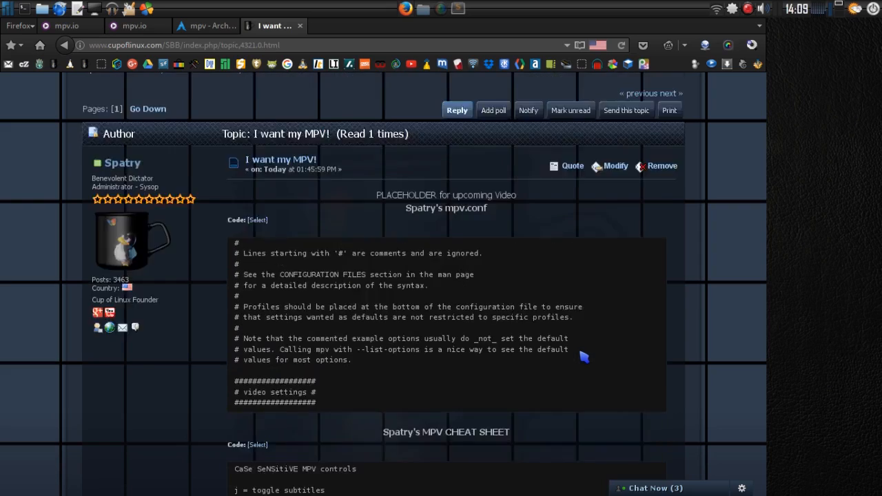
pyautogui.scroll(3)
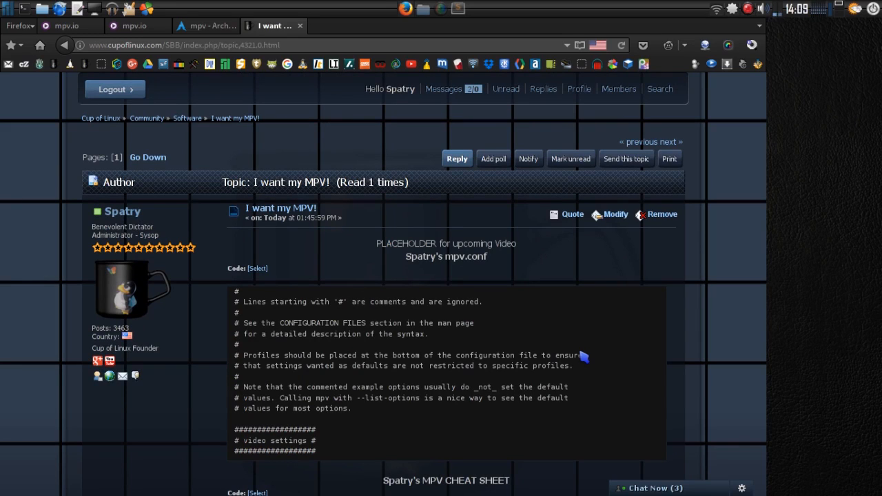
pyautogui.moveTo(455, 56)
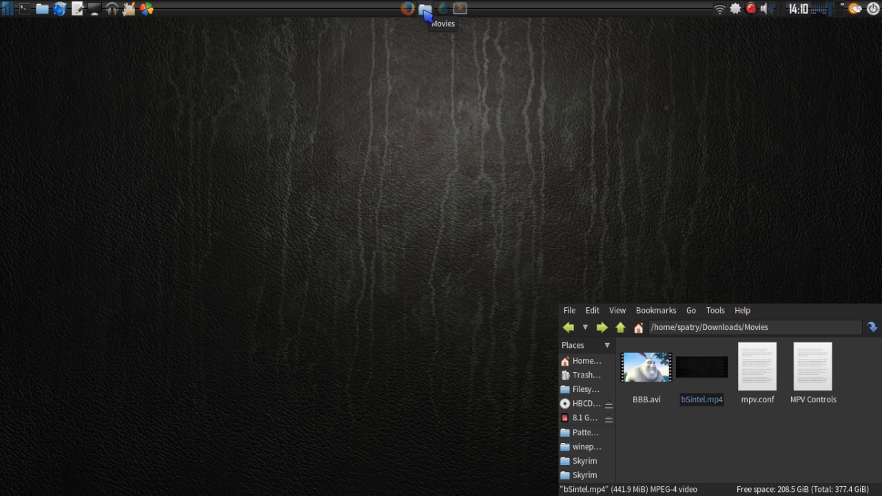
pyautogui.moveTo(623, 233)
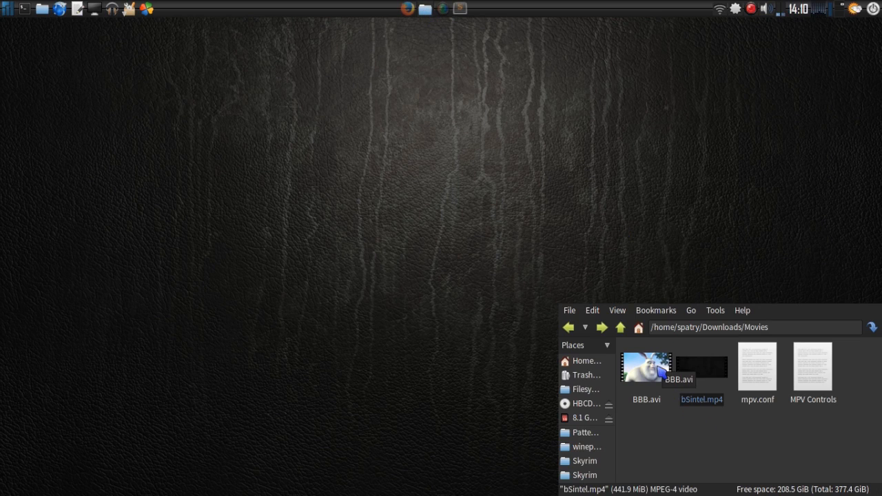
# Step: Play BBB.avi from the Movies folder in an mpv window
pyautogui.click(645, 367)
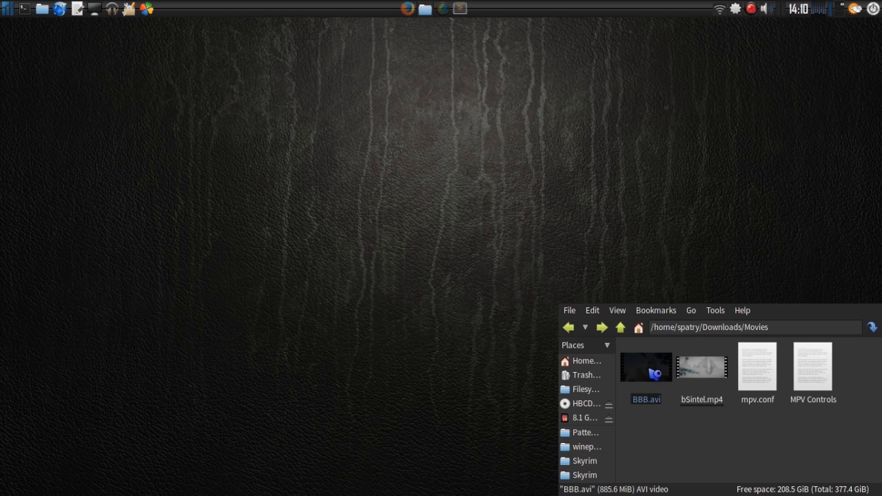
pyautogui.doubleClick(645, 367)
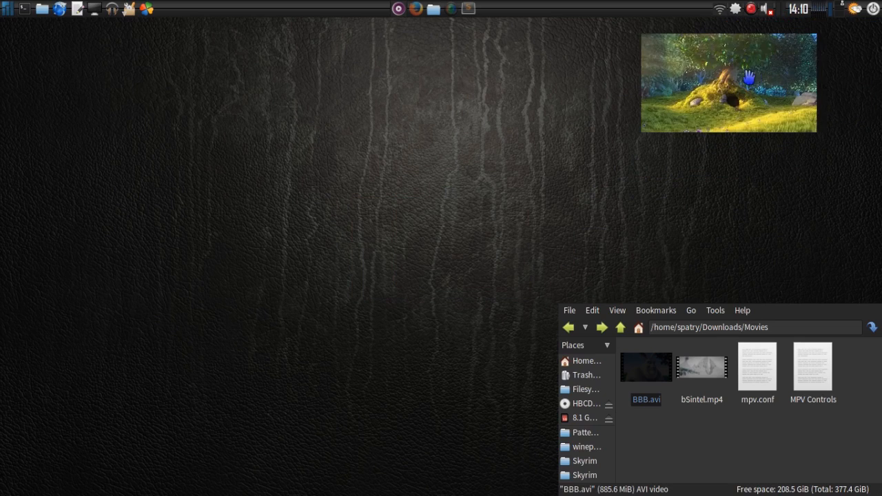
# Step: Drag the borderless mpv window from the top right toward the top-left corner
pyautogui.moveTo(727, 83); pyautogui.dragTo(587, 133)
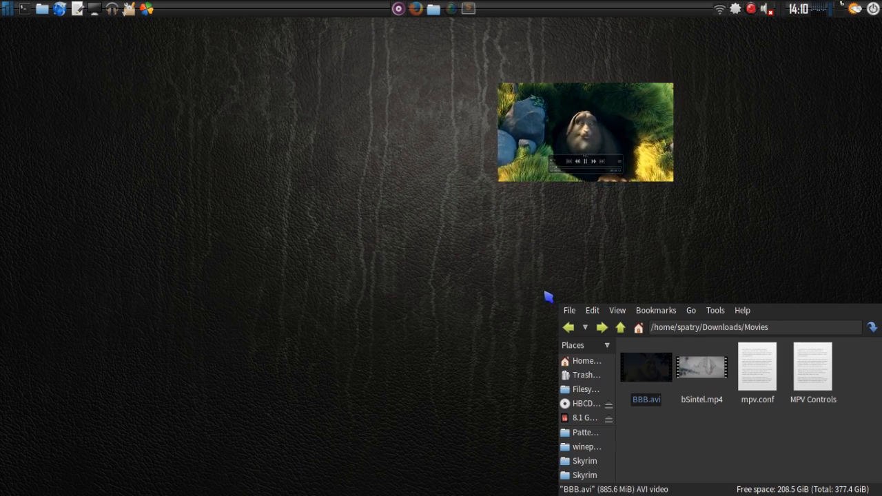
pyautogui.moveTo(576, 177)
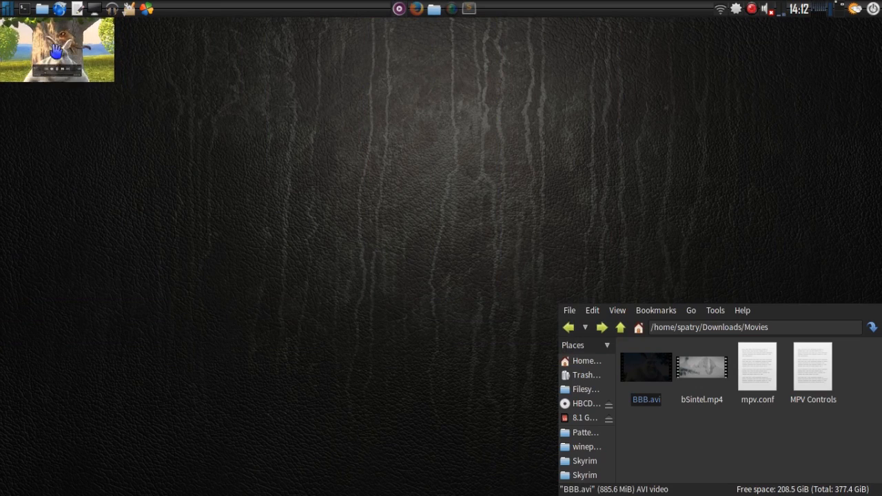
pyautogui.moveTo(58, 50); pyautogui.dragTo(269, 105)
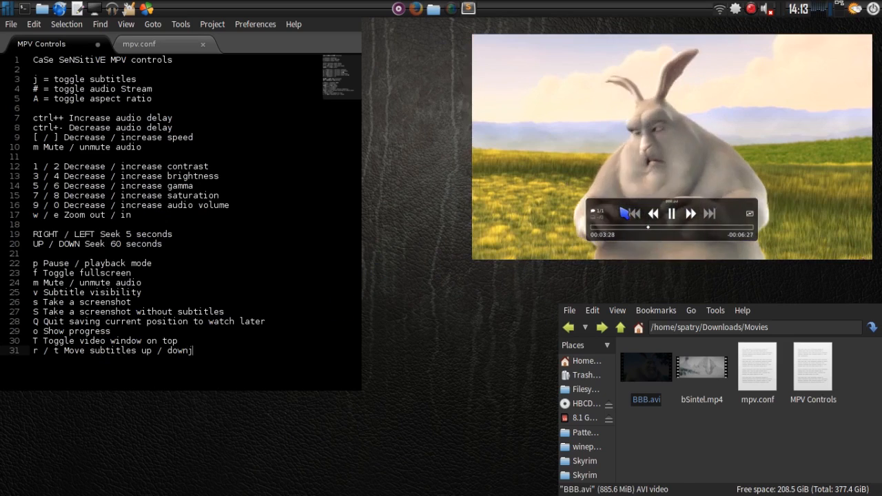
# Step: Cycle subtitles repeatedly with the j key while BBB.avi plays beside the cheat sheet
pyautogui.write('jjjjjjjj')
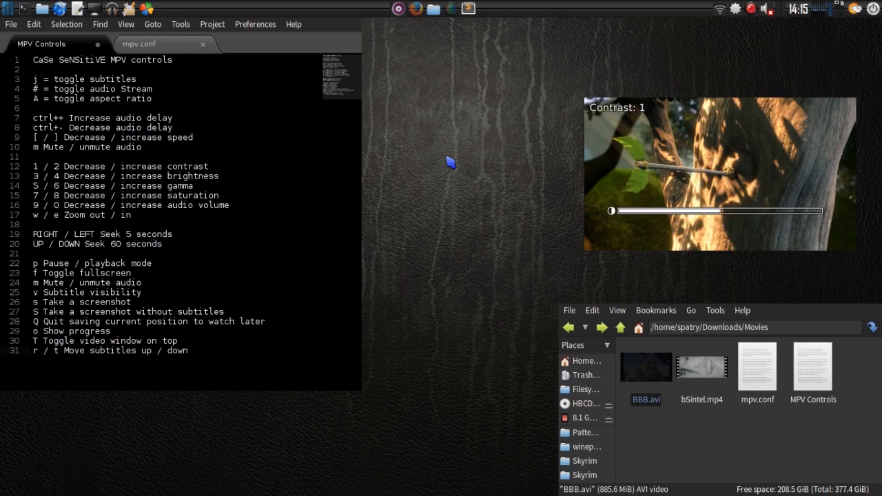
# Step: Raise the contrast to 3 with key 2, then lower it with key 1
pyautogui.press('2')
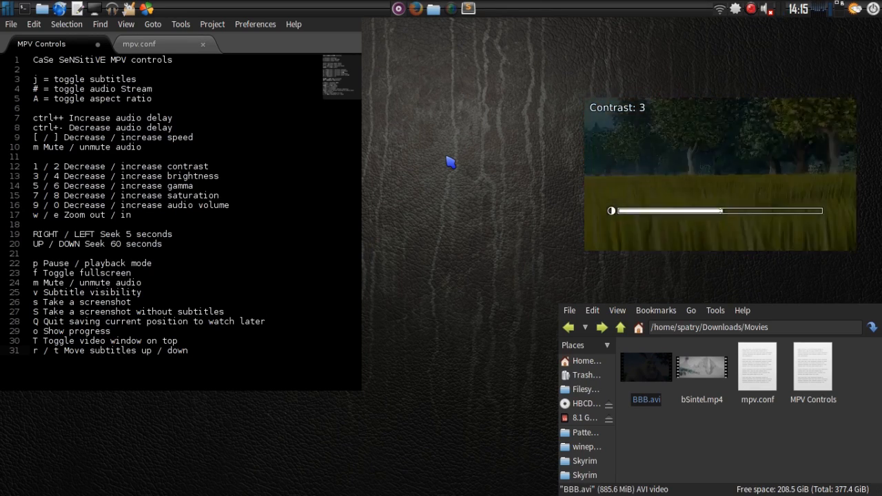
pyautogui.press('1')
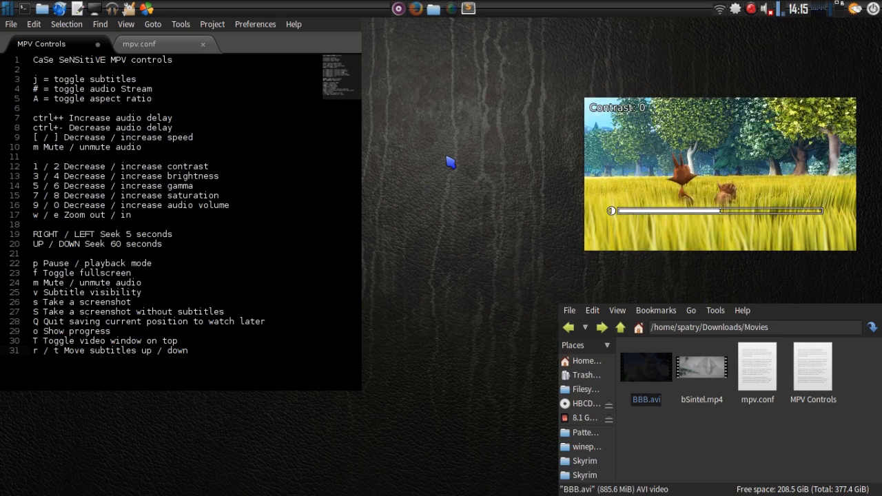